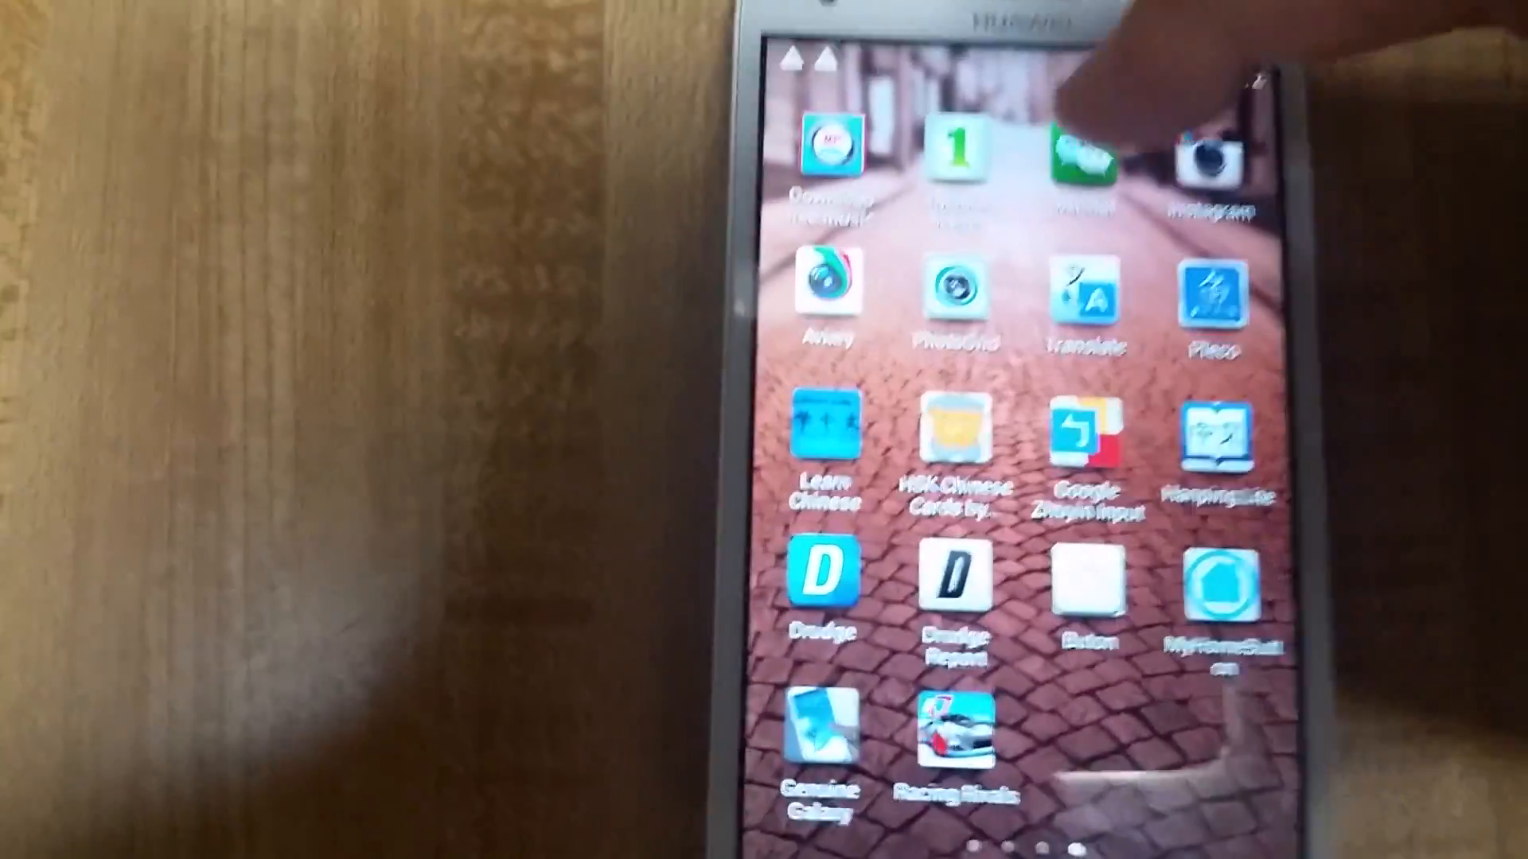
Launch WeChat from the home screen and bring up its three-dot account menu.
click(1083, 161)
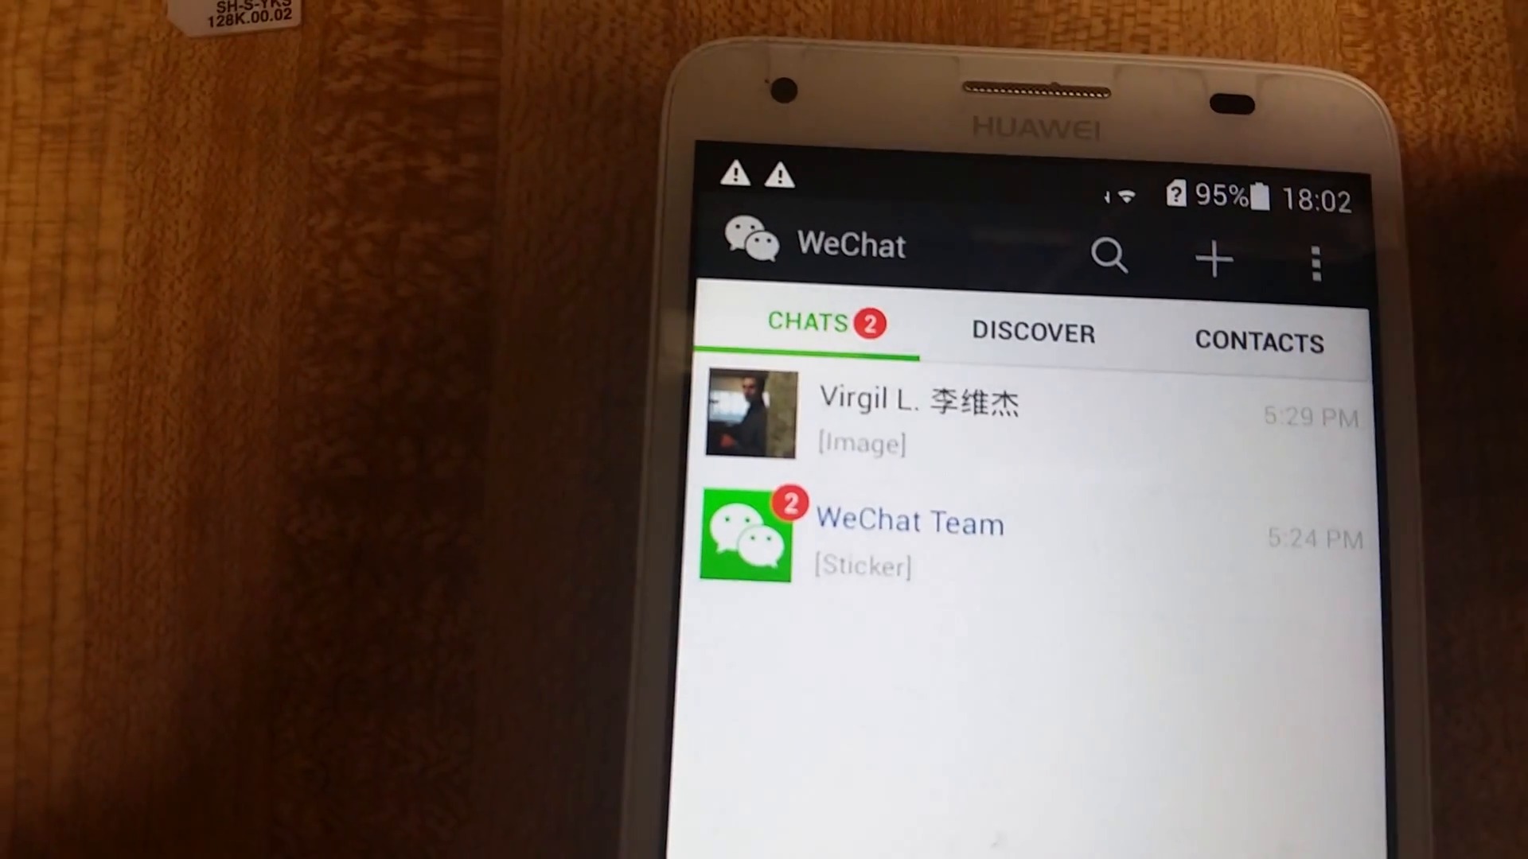
click(1315, 258)
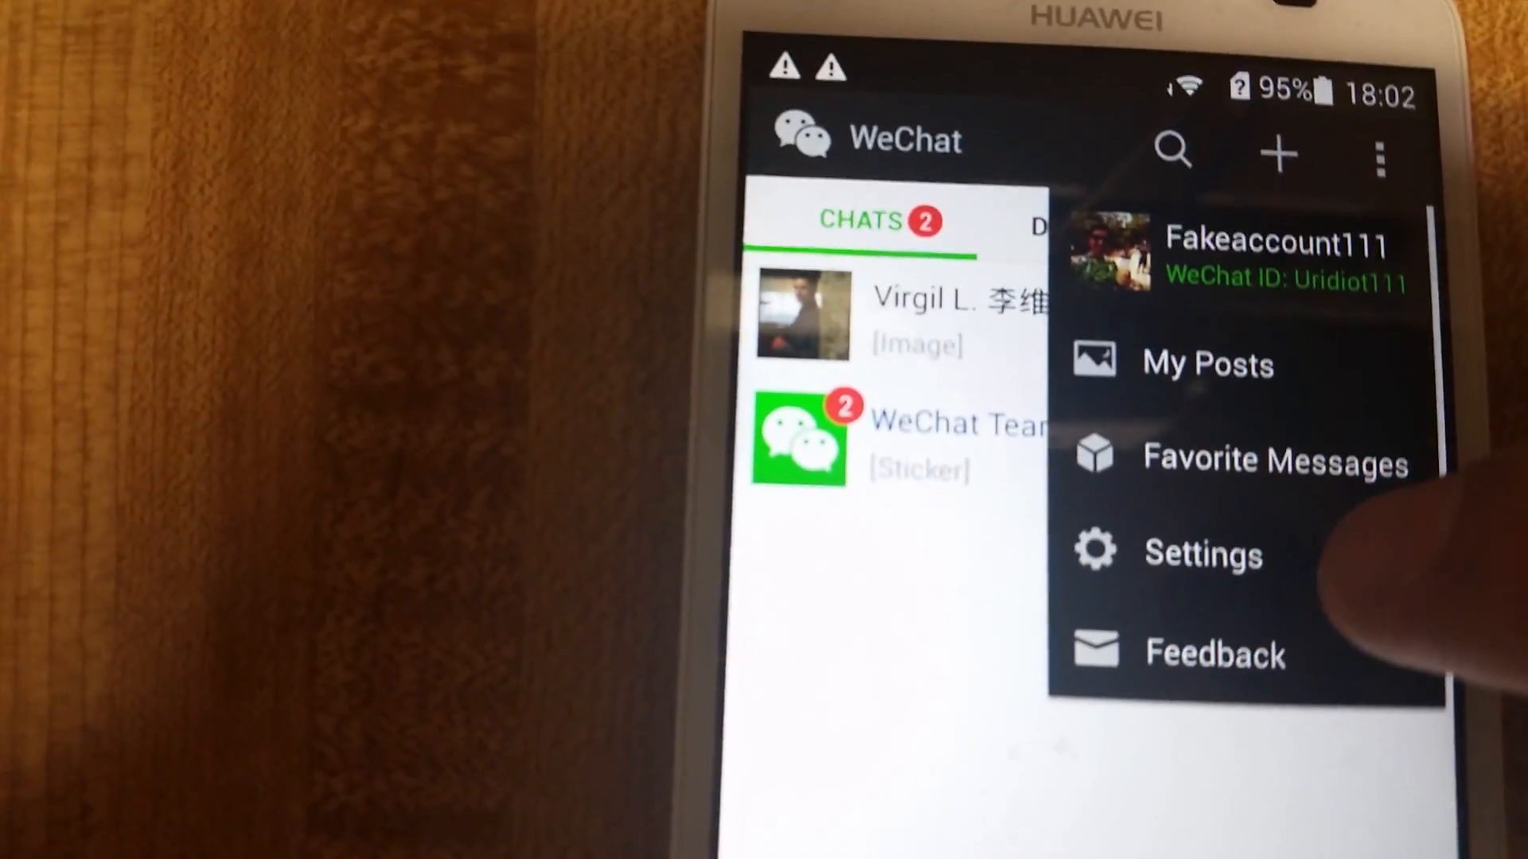
Reach Backup/Restore Chat History through Settings and General.
click(1200, 553)
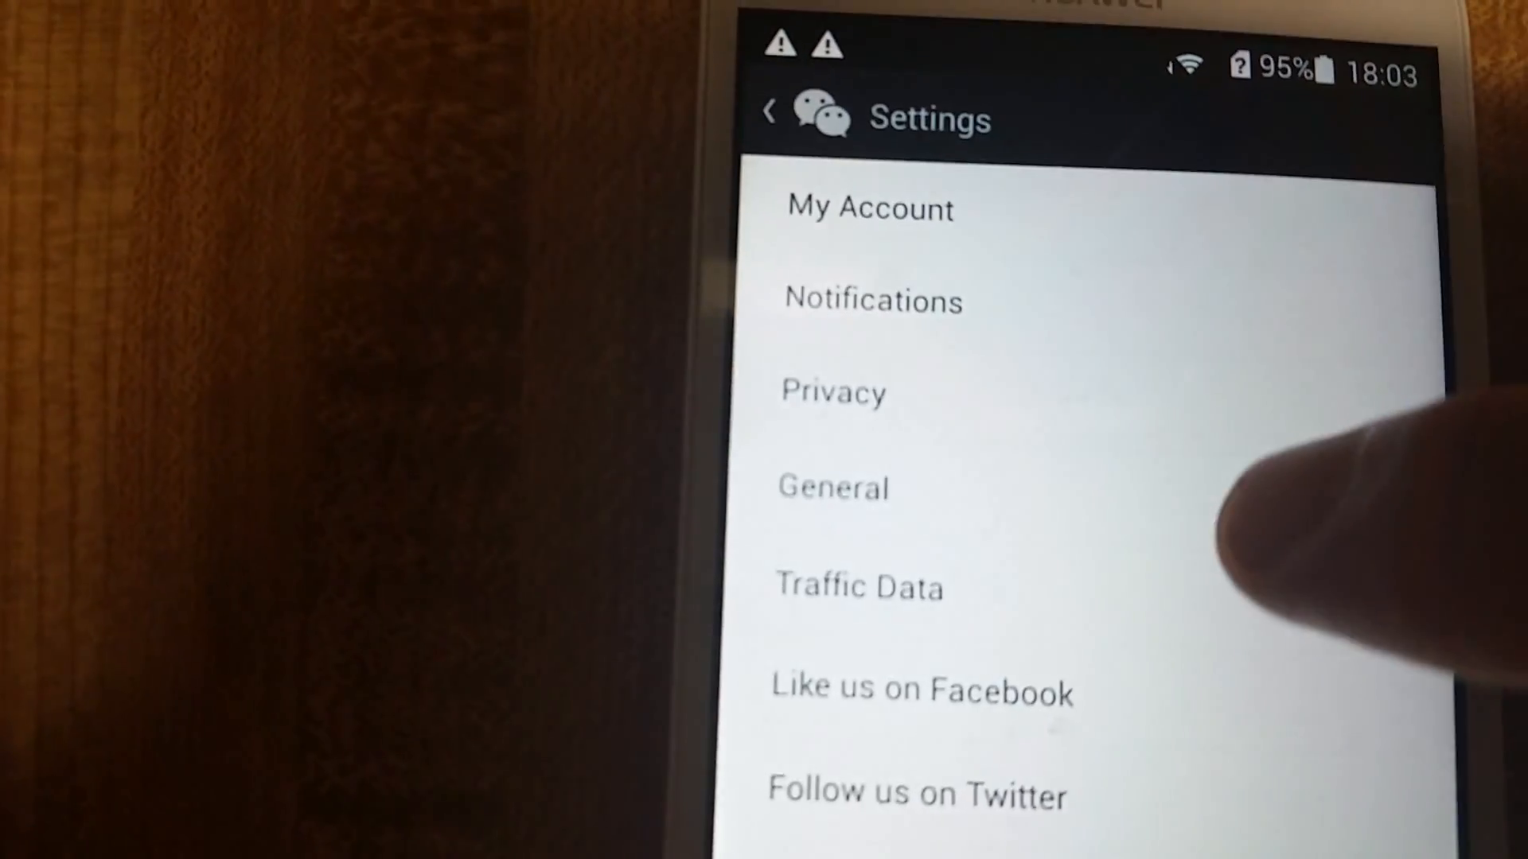
click(832, 487)
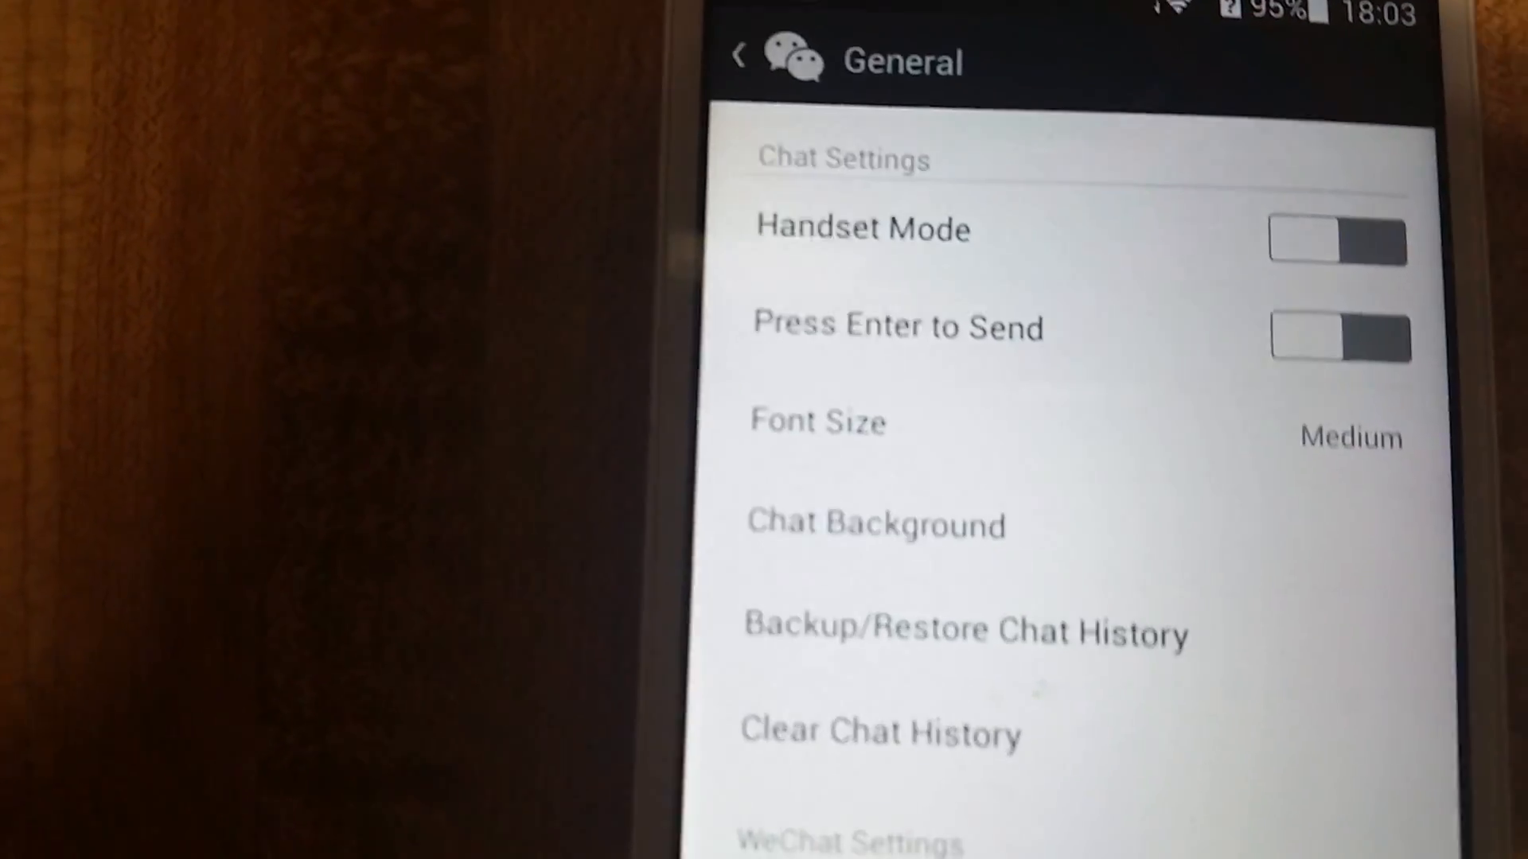
scroll(down, 3)
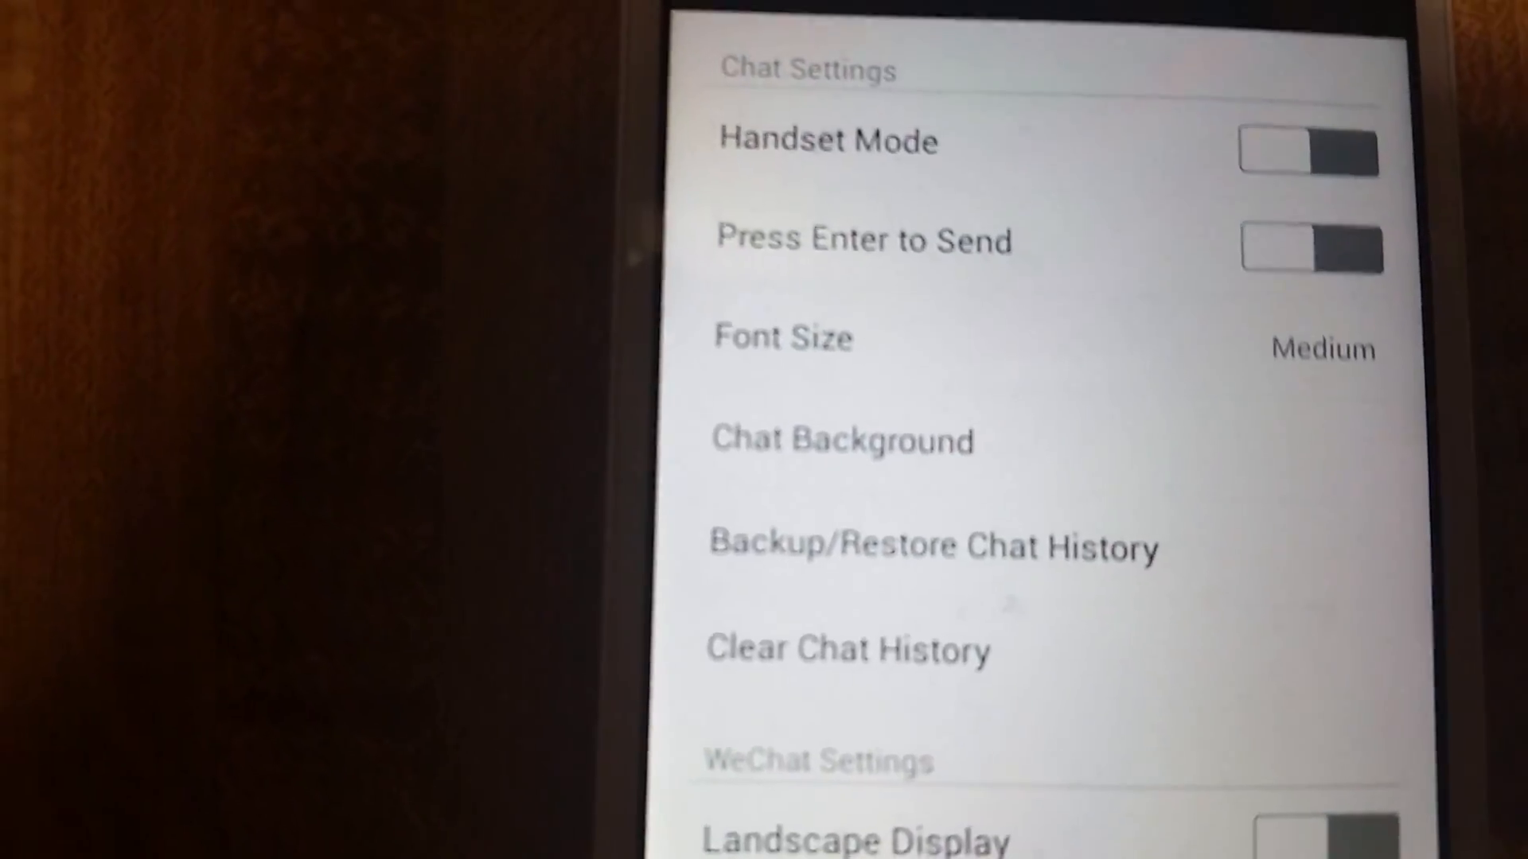
click(932, 546)
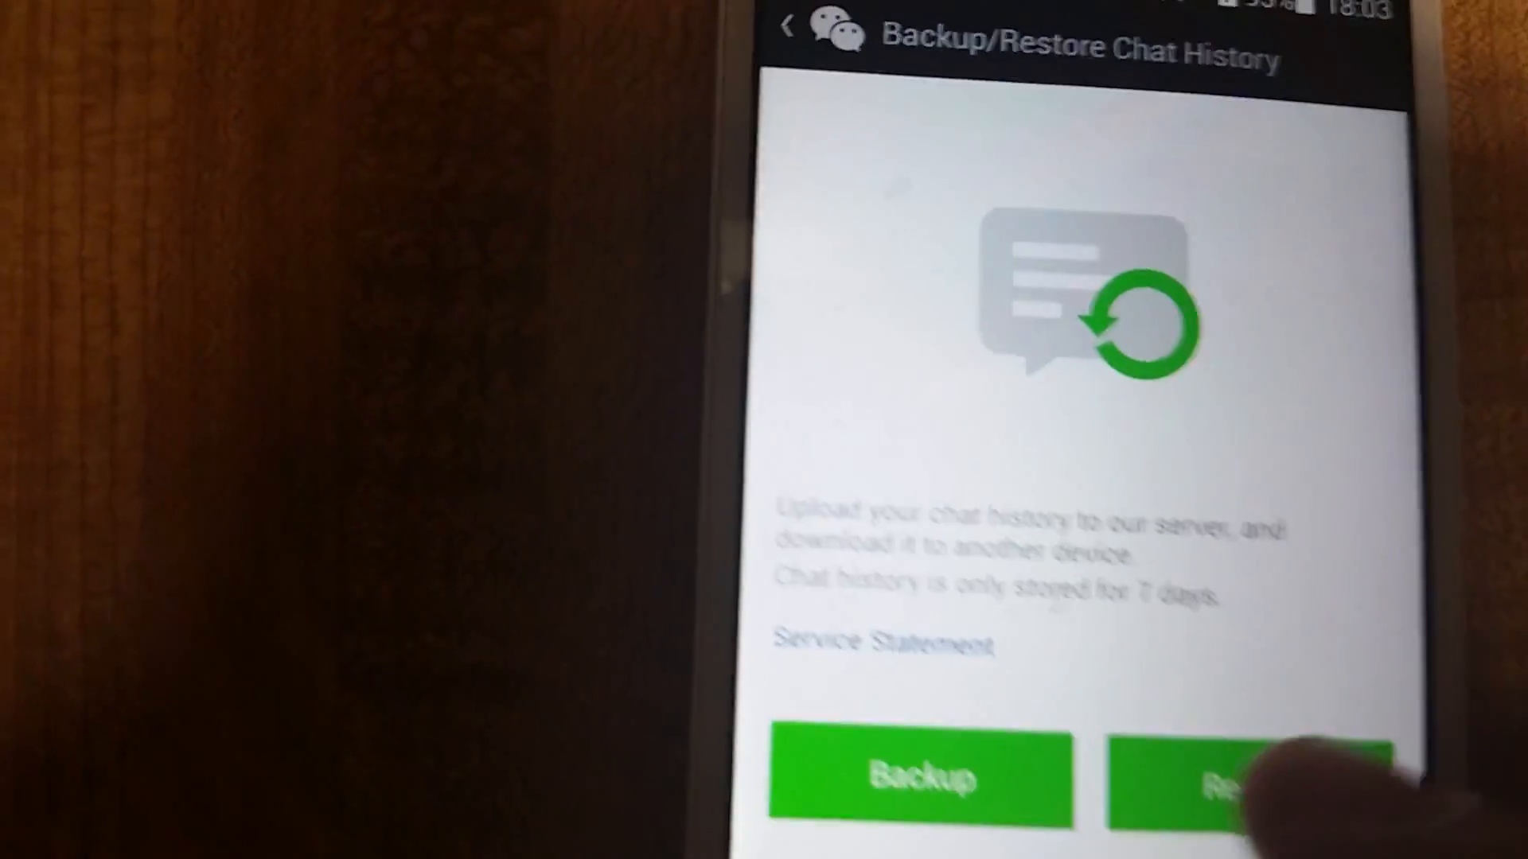
Start a backup, select the single listed conversation and confirm it with Done.
click(1235, 780)
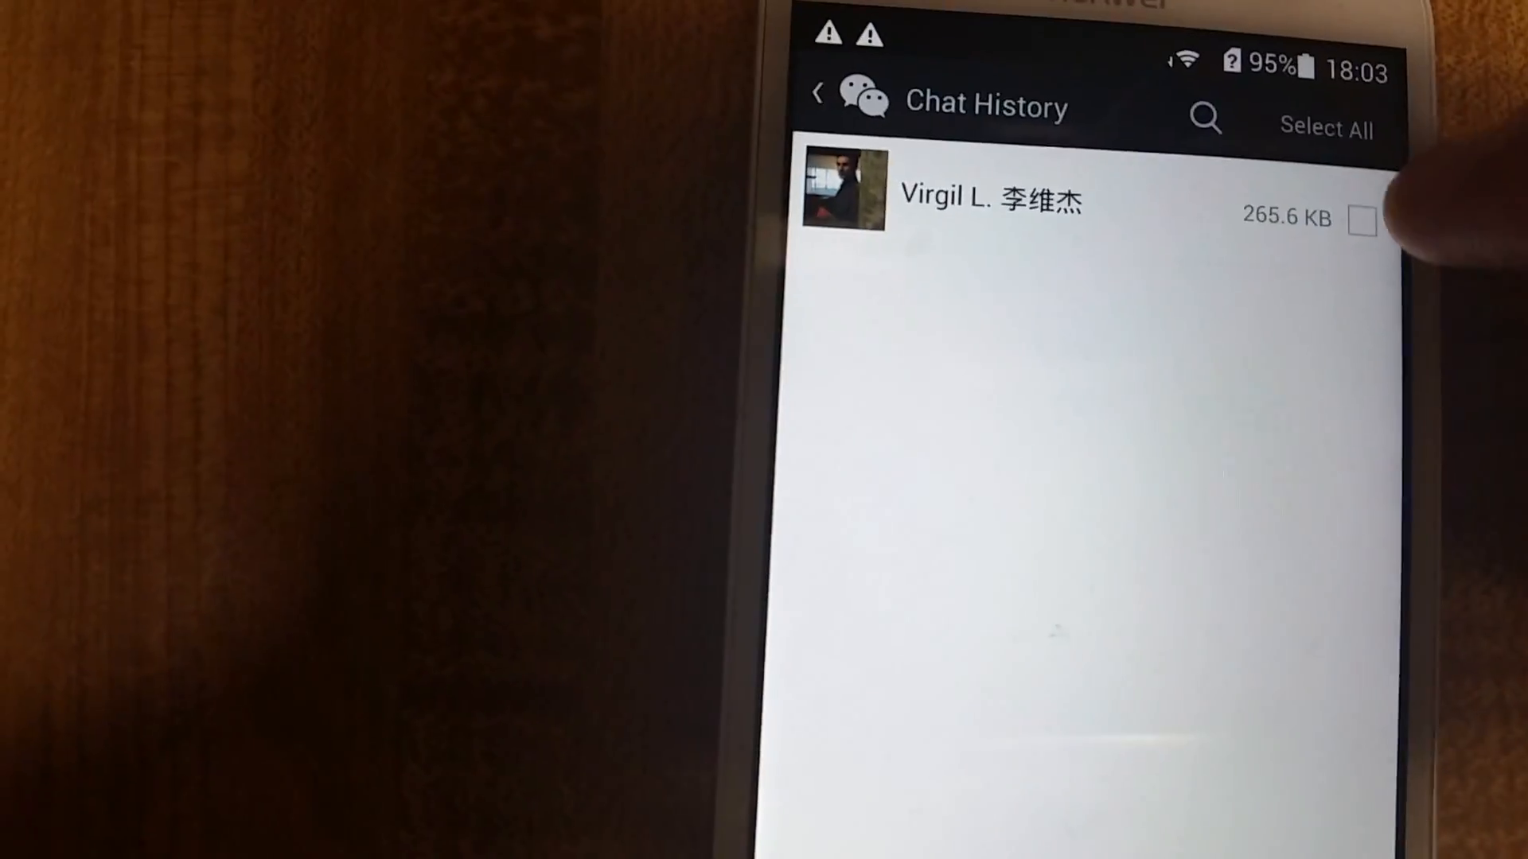
click(1362, 219)
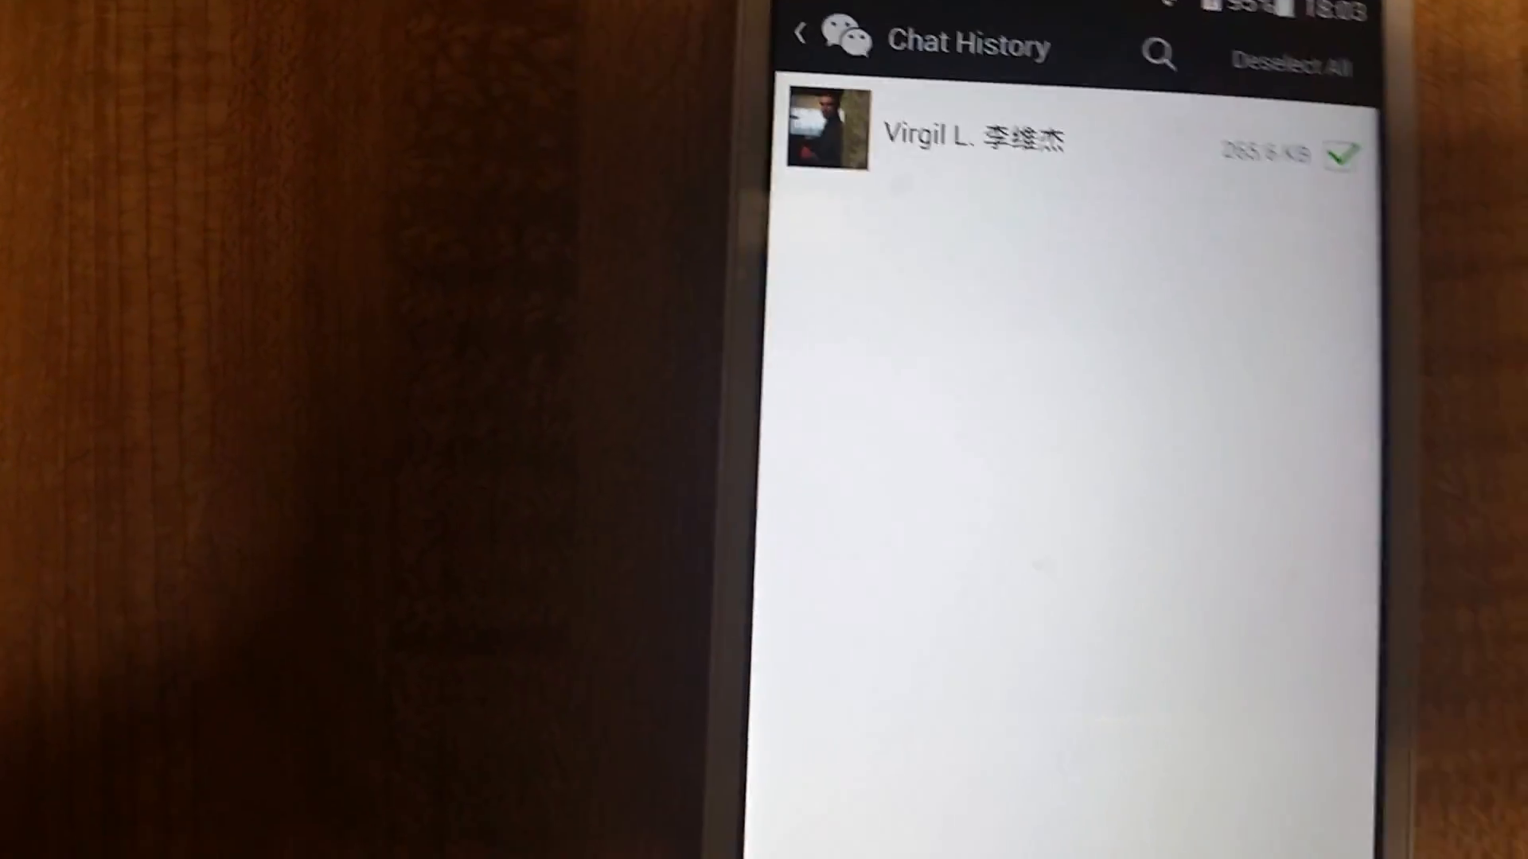
click(974, 137)
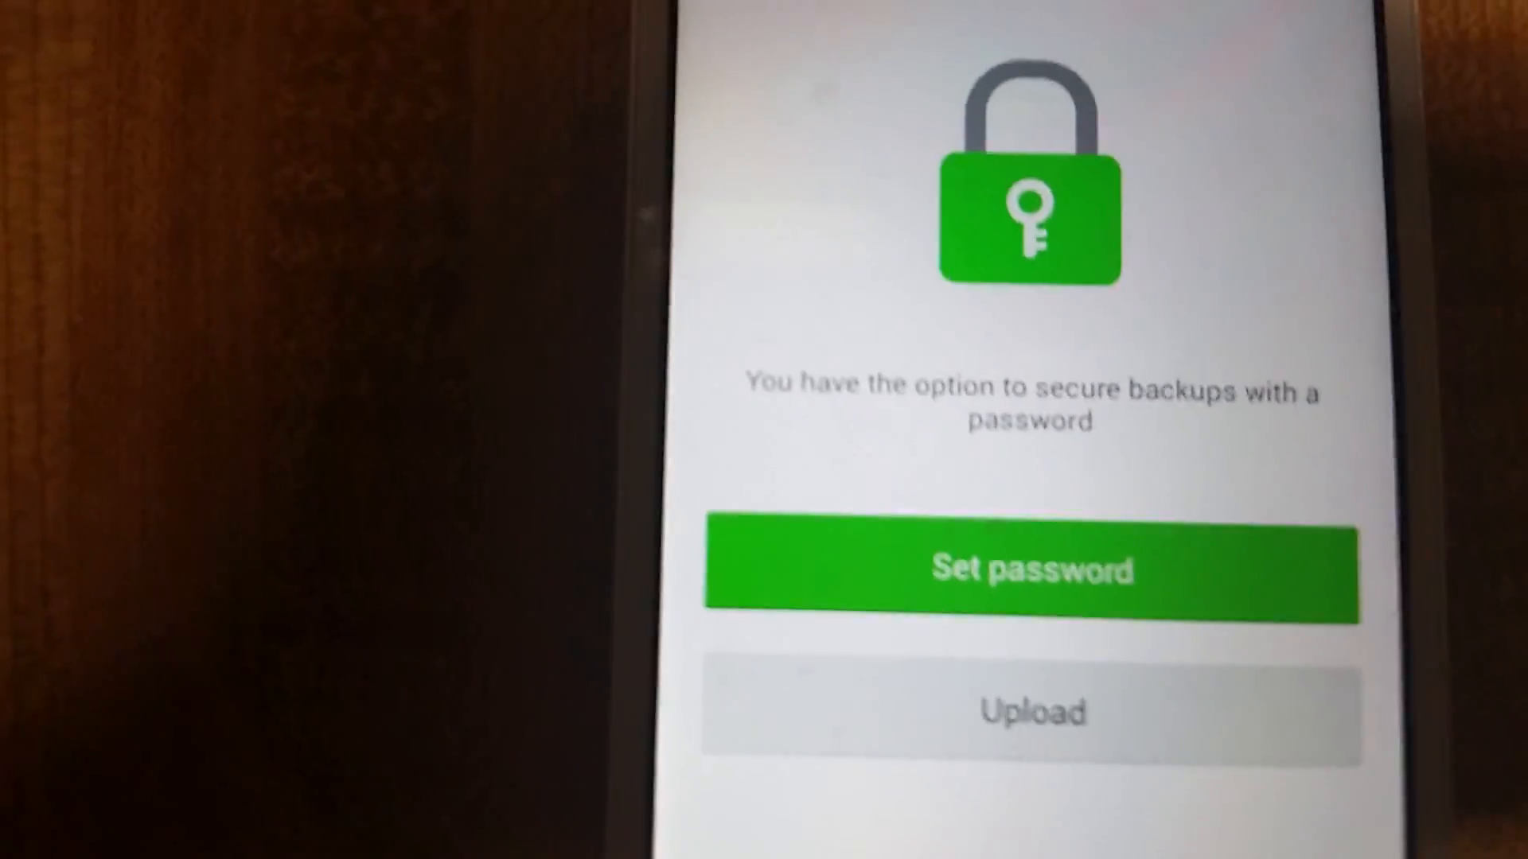
click(1035, 712)
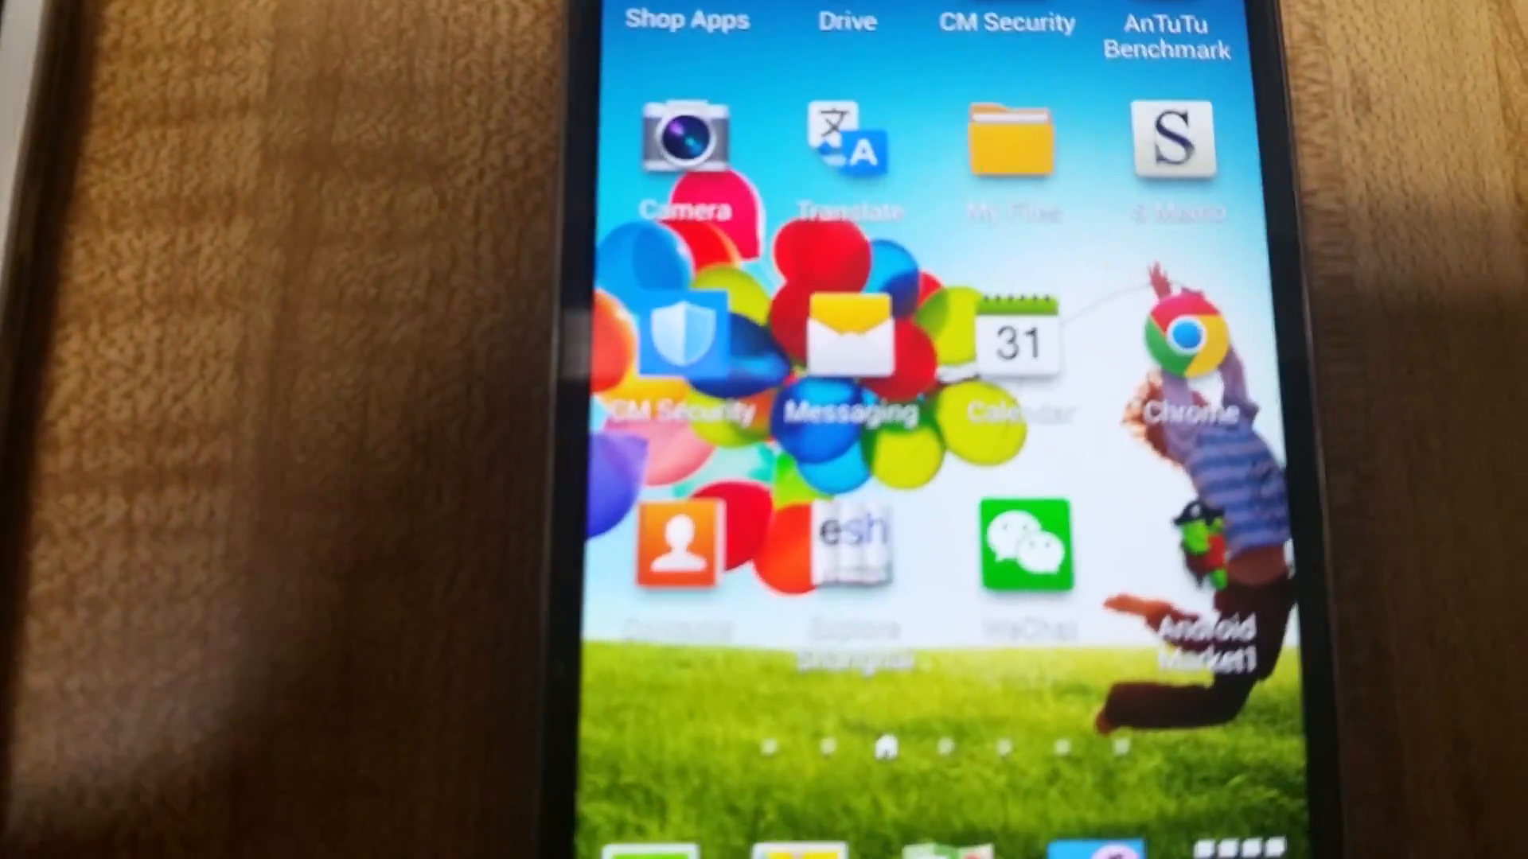
Launch WeChat on the second phone to reach its Log In screen with region Canada.
click(1025, 551)
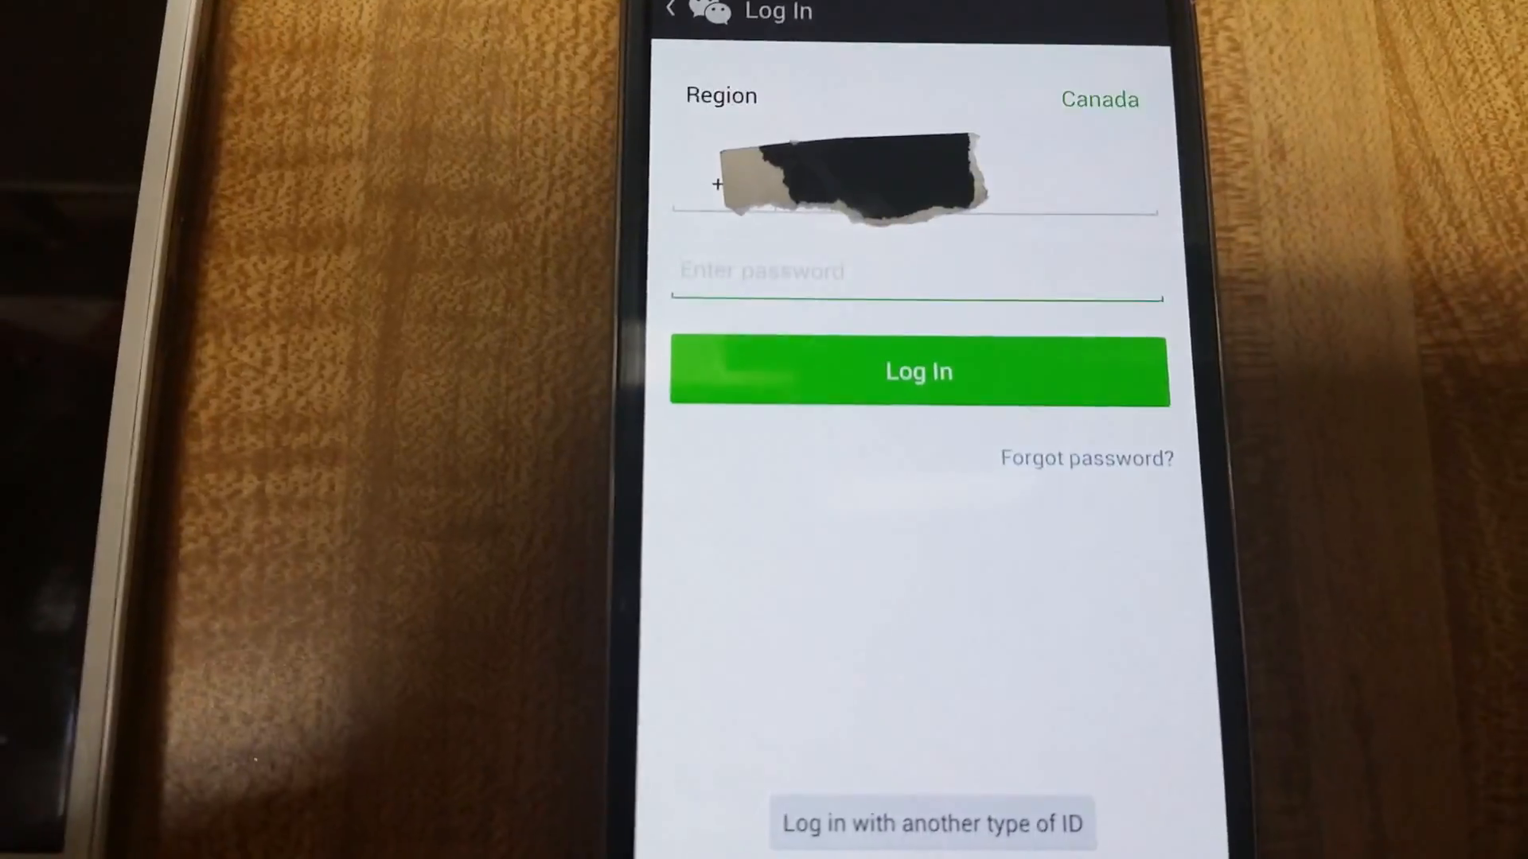